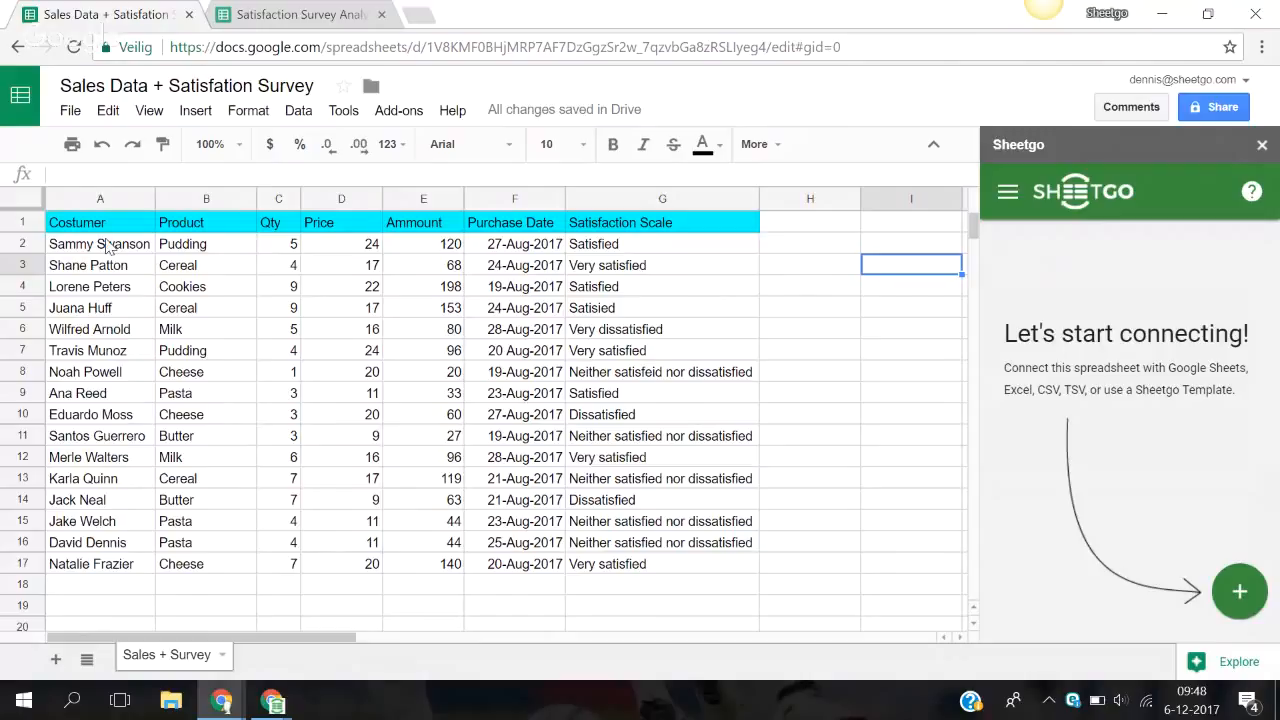
mouse_move(205, 238)
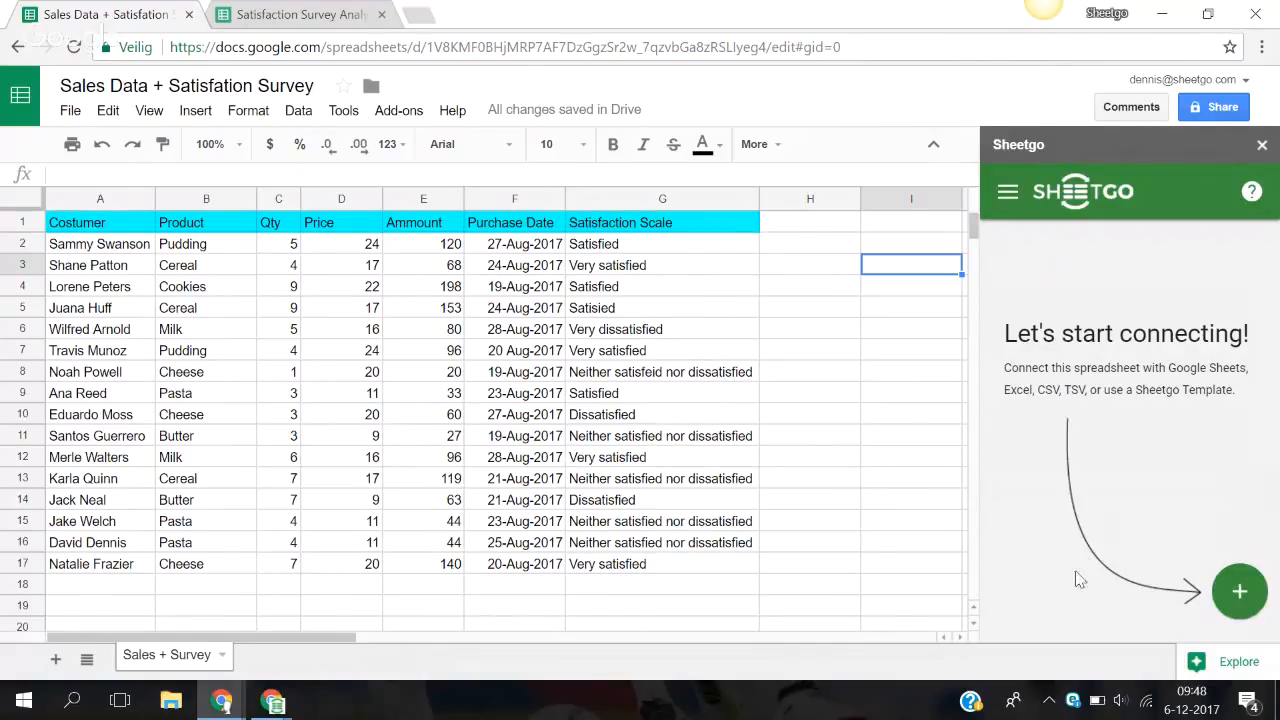
Step: Expand the Sheetgo panel's options for starting a new connection
left_click(1239, 591)
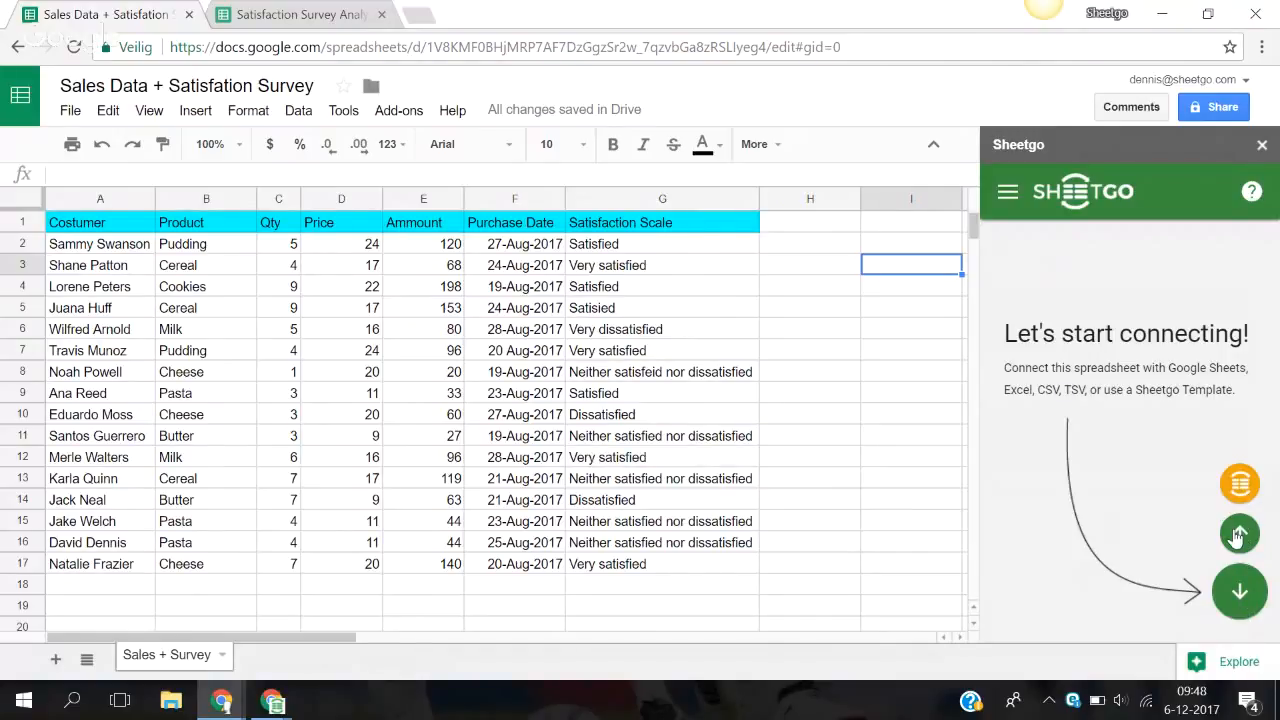
Step: Start a Connect export and pick Satisfaction Survey Analysis (searched 'Sat') as destination
left_click(1240, 533)
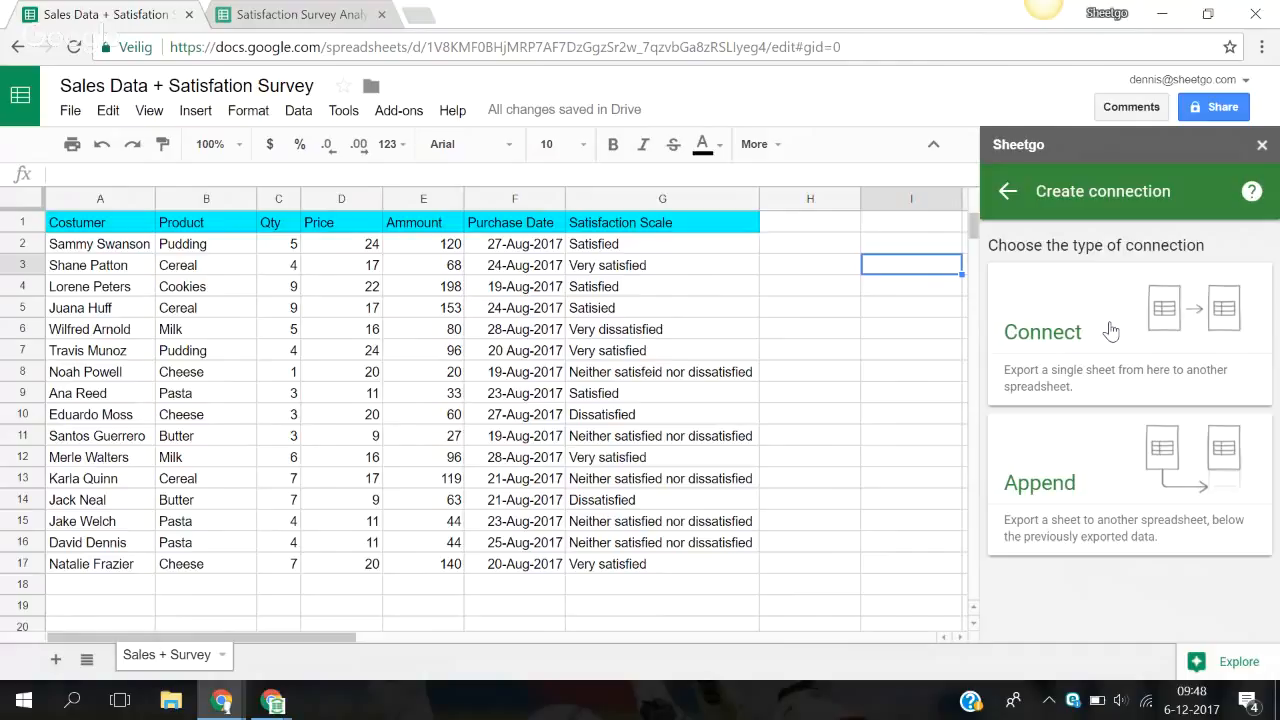
left_click(1042, 331)
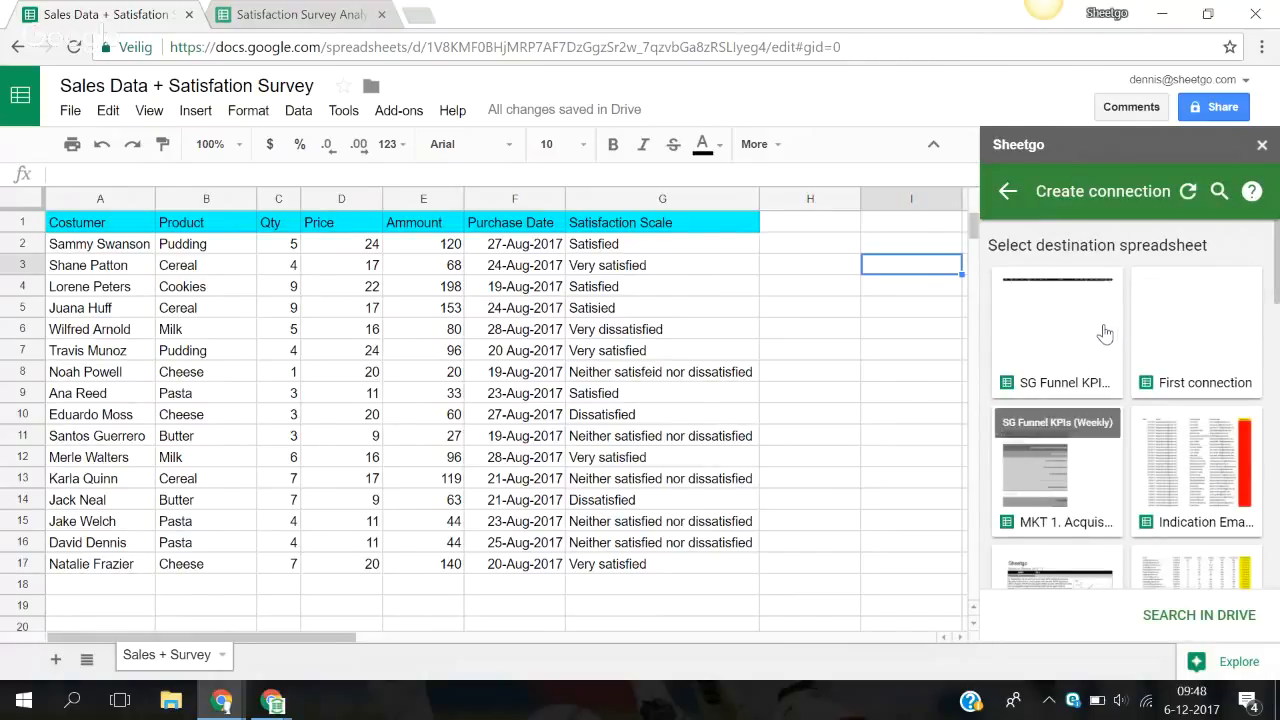
left_click(1218, 191)
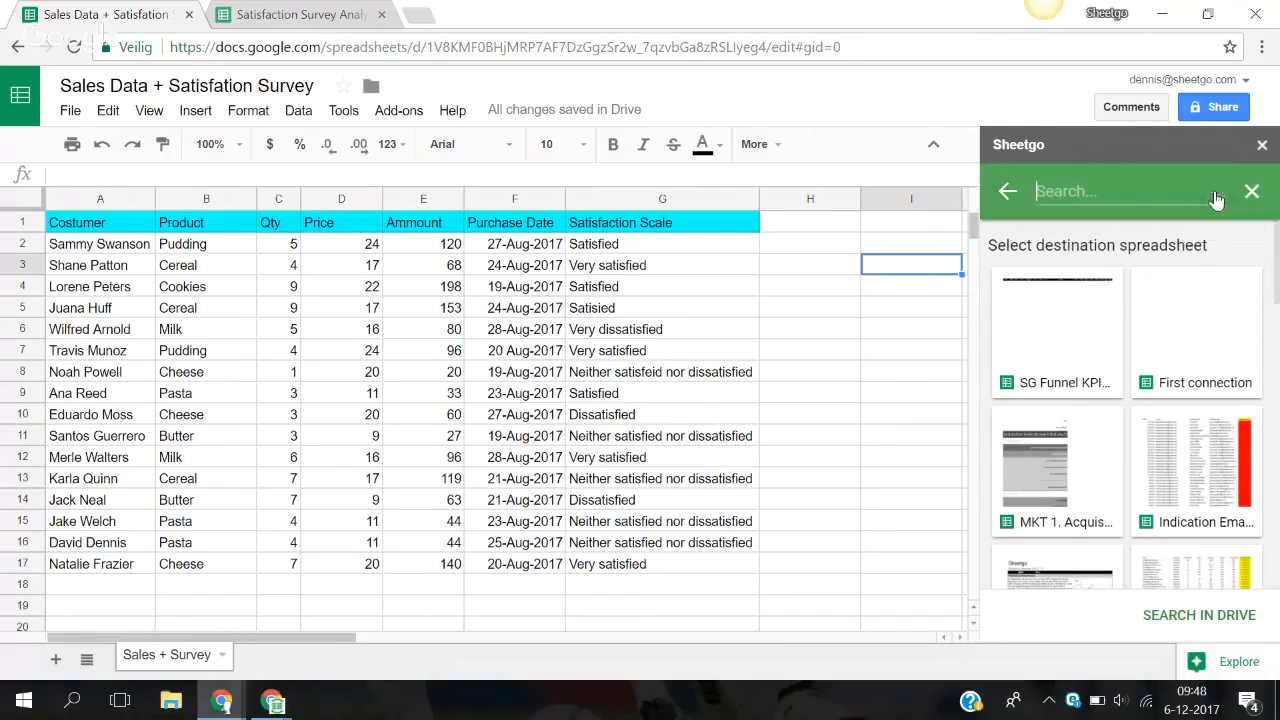
type("Satis")
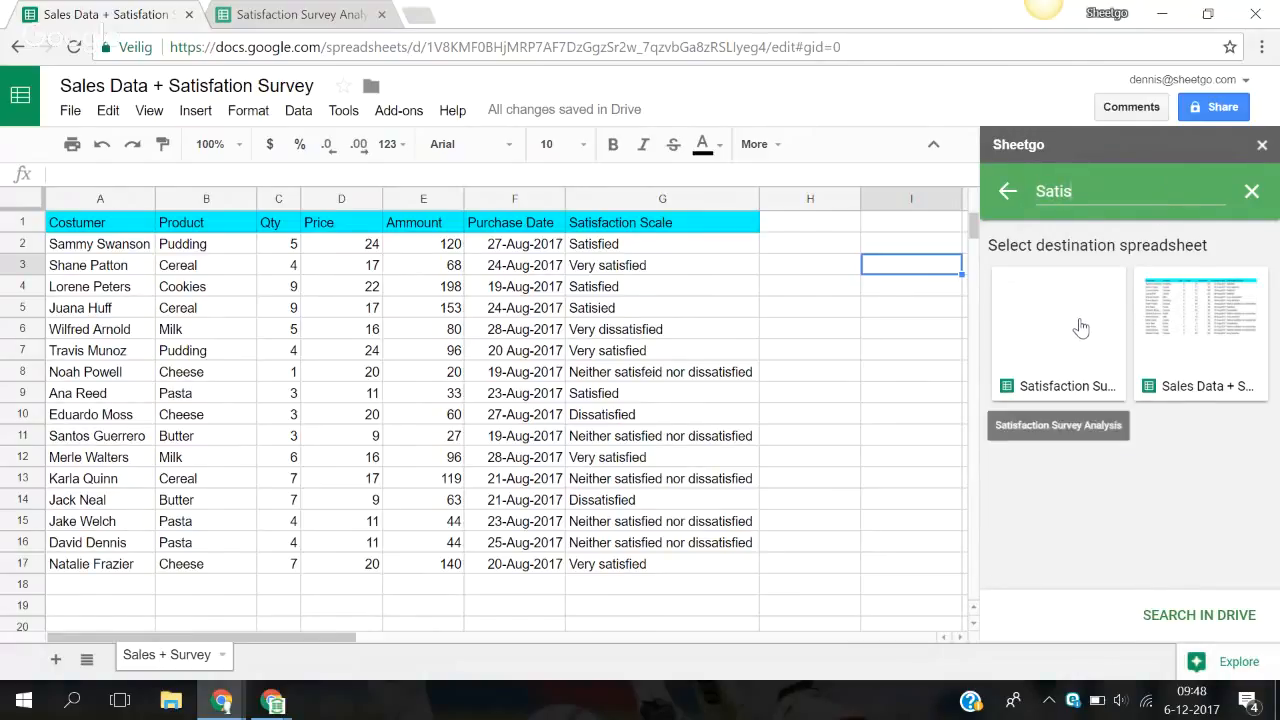
left_click(1058, 335)
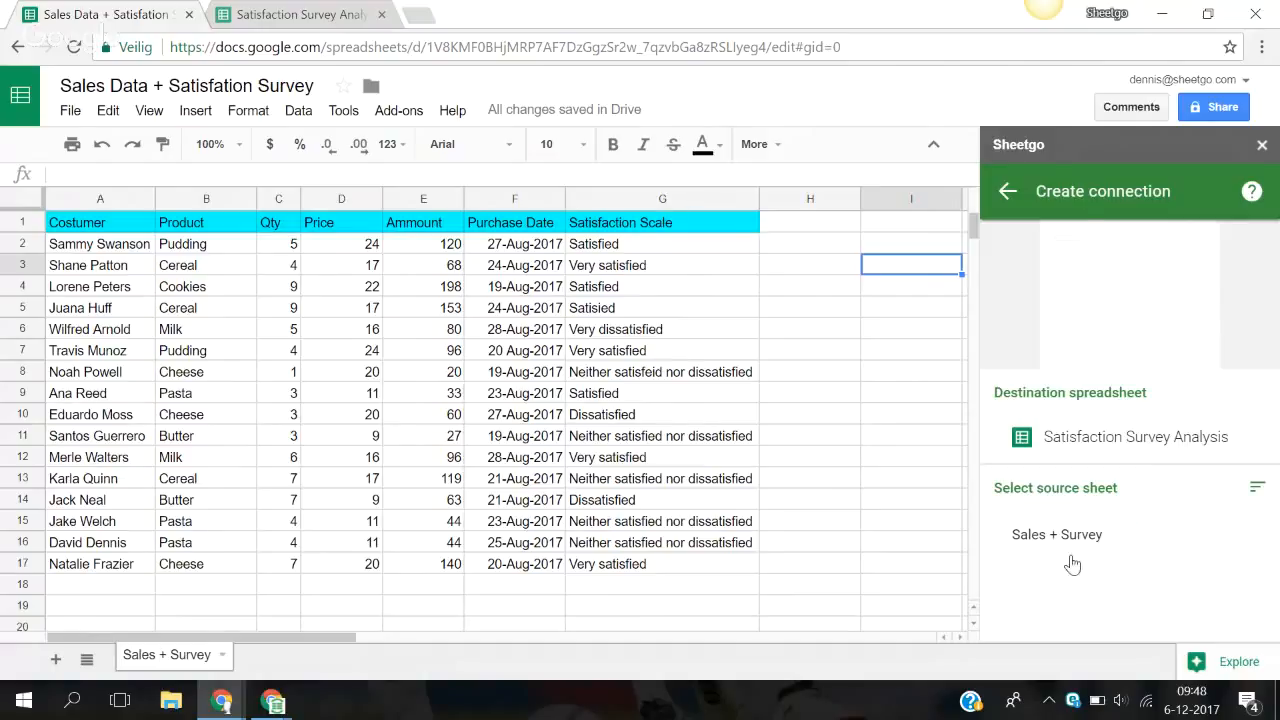
Step: Use Sales + Survey as the source sheet and open the Filter by settings
left_click(1057, 534)
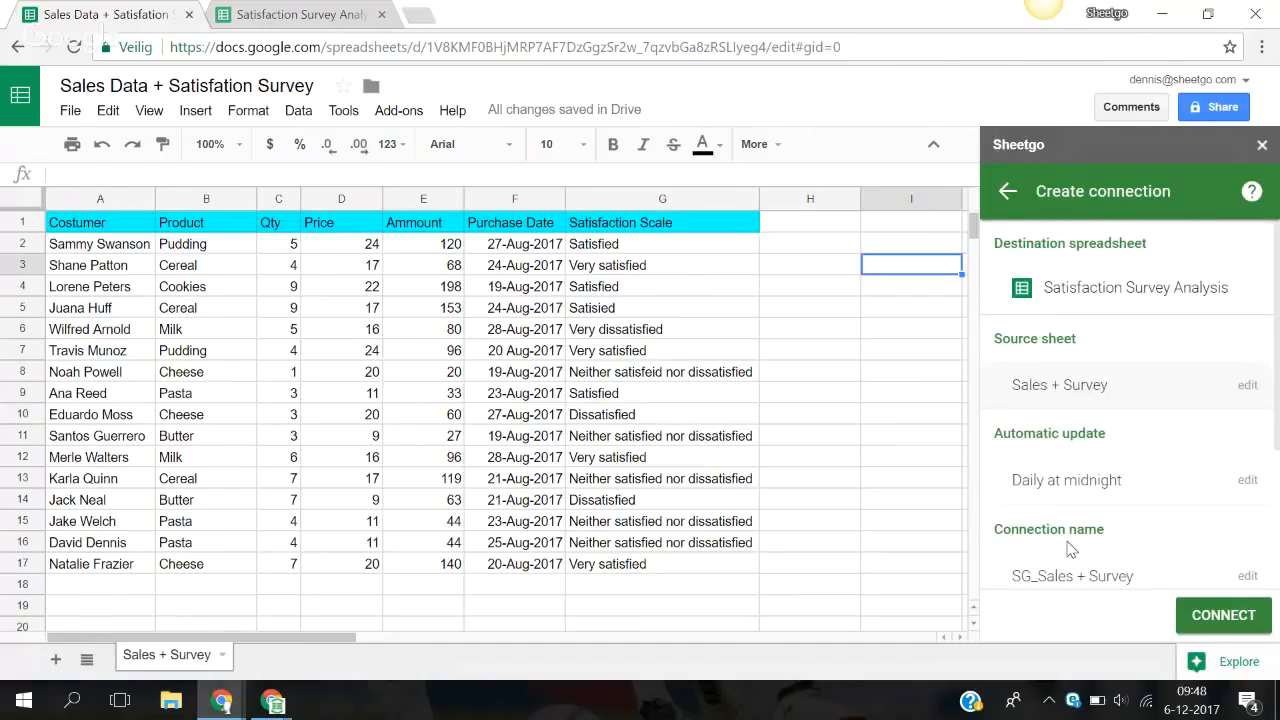
mouse_move(1133, 577)
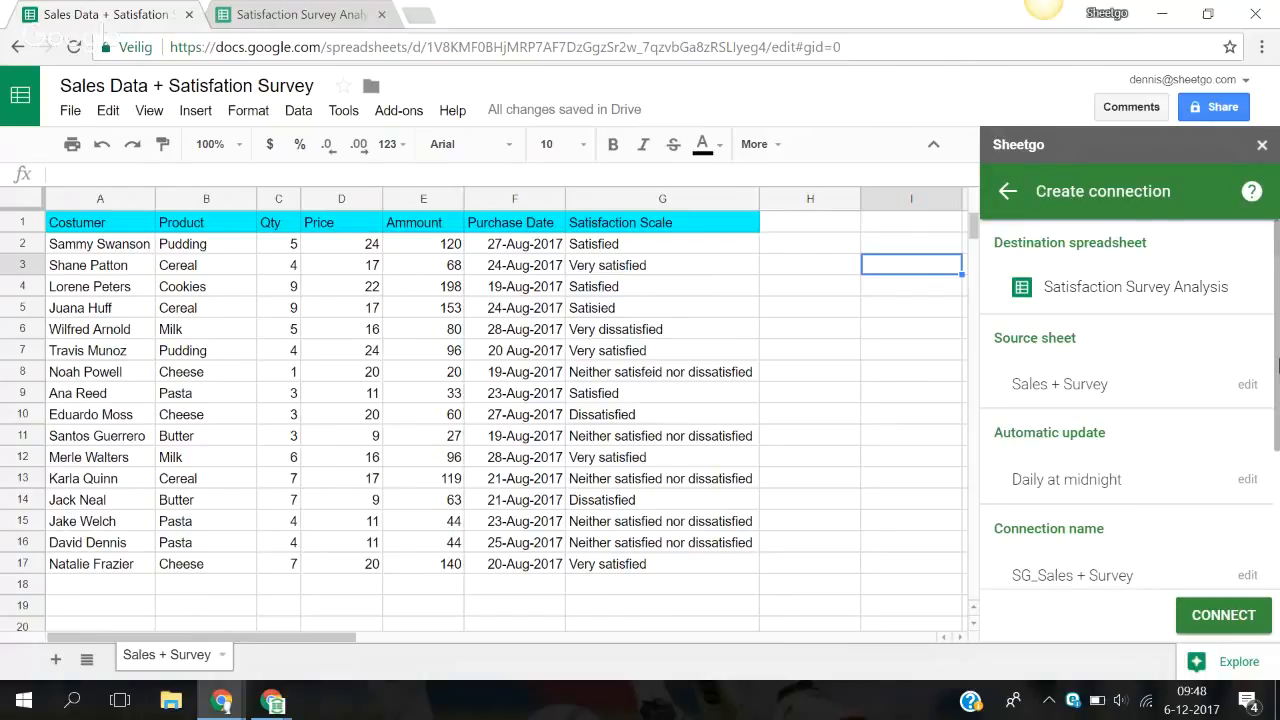
scroll("down", 3)
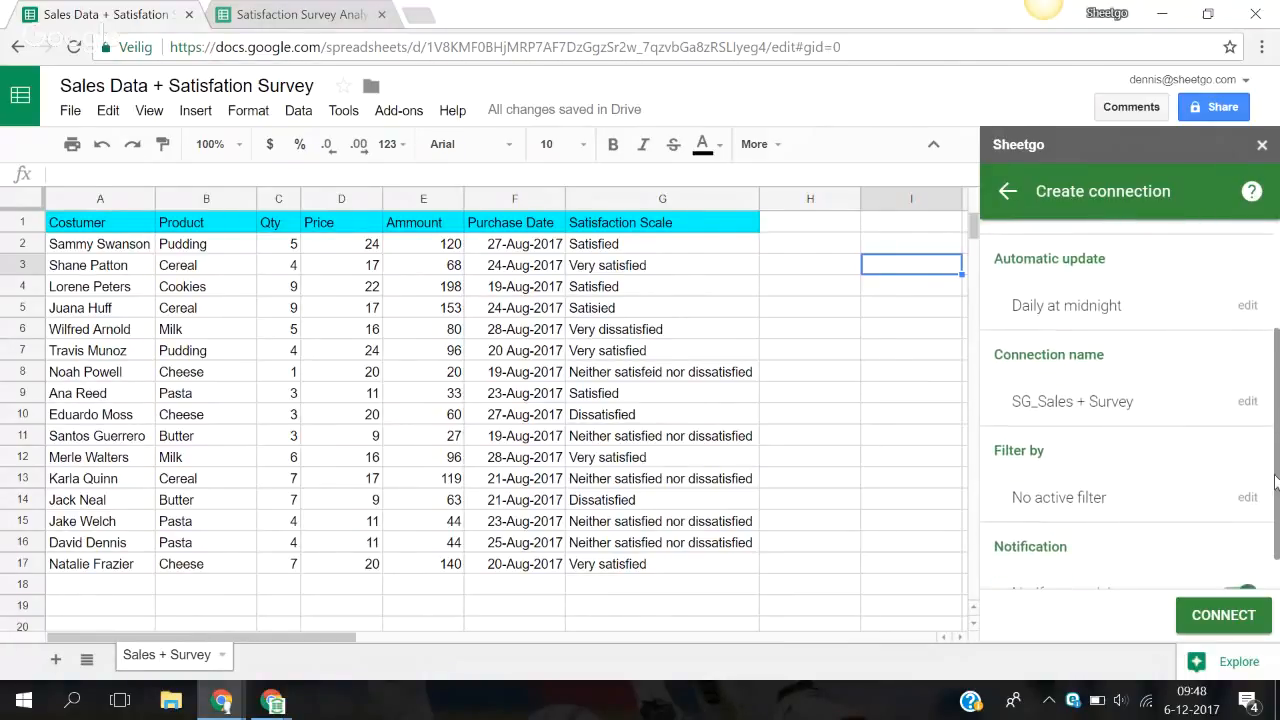
scroll("down", 3)
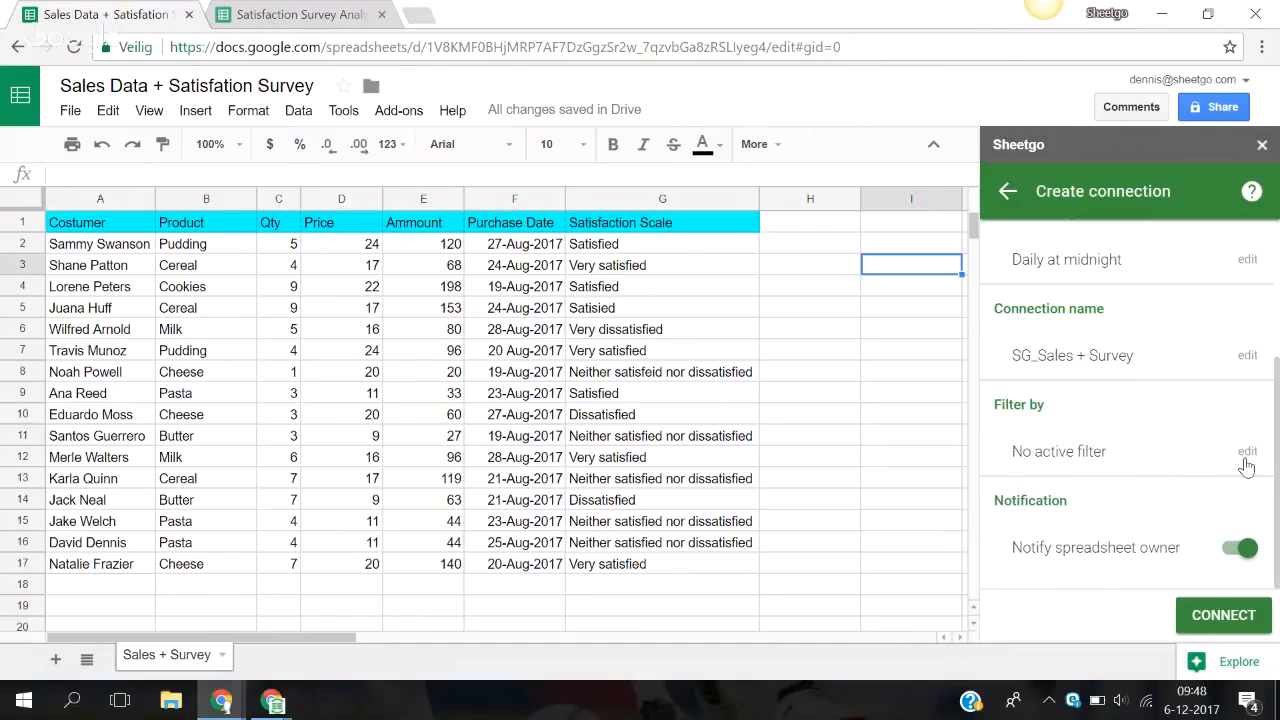
left_click(1247, 451)
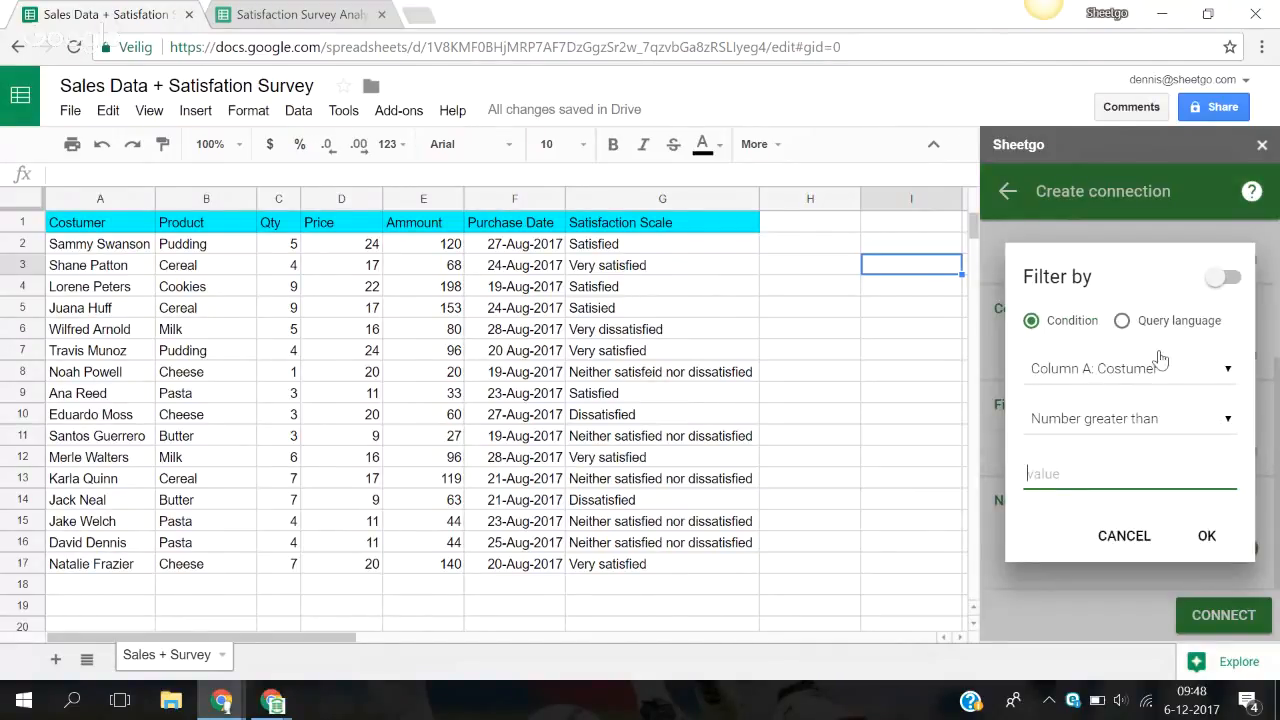
Step: Set the filter to Query language with SELECT B,G and confirm
left_click(1122, 320)
type("S")
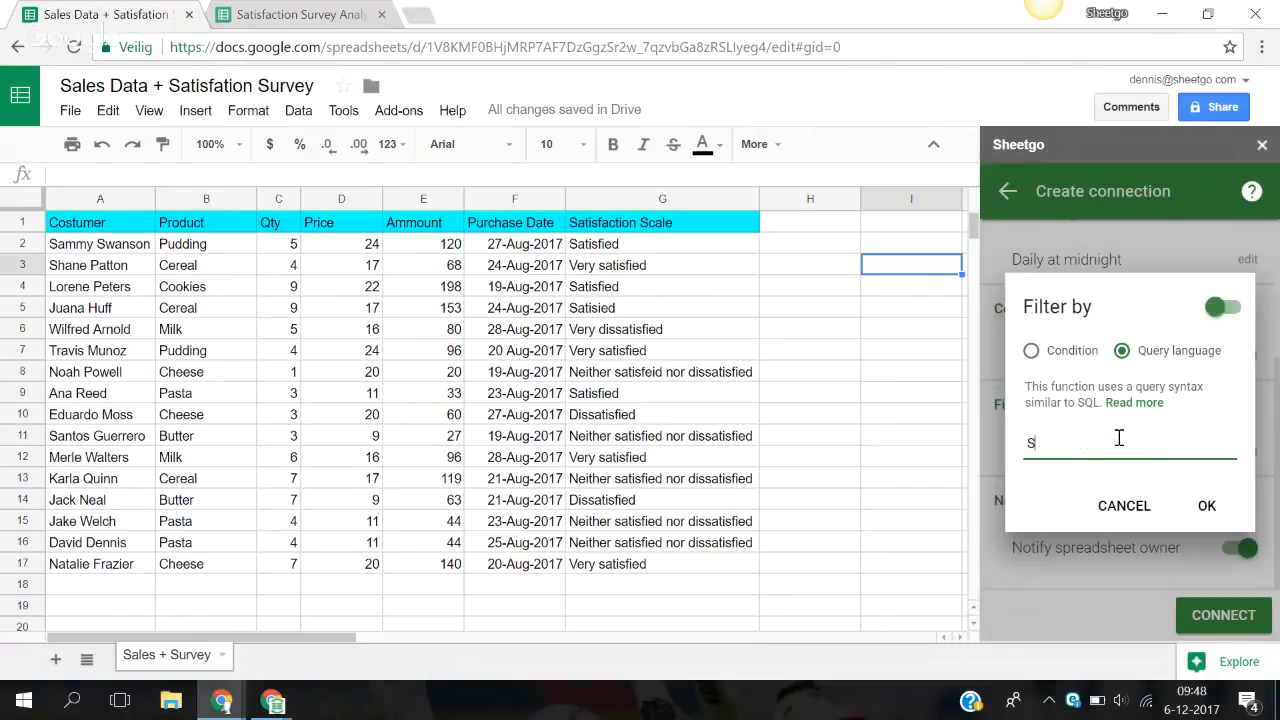
type("ELE")
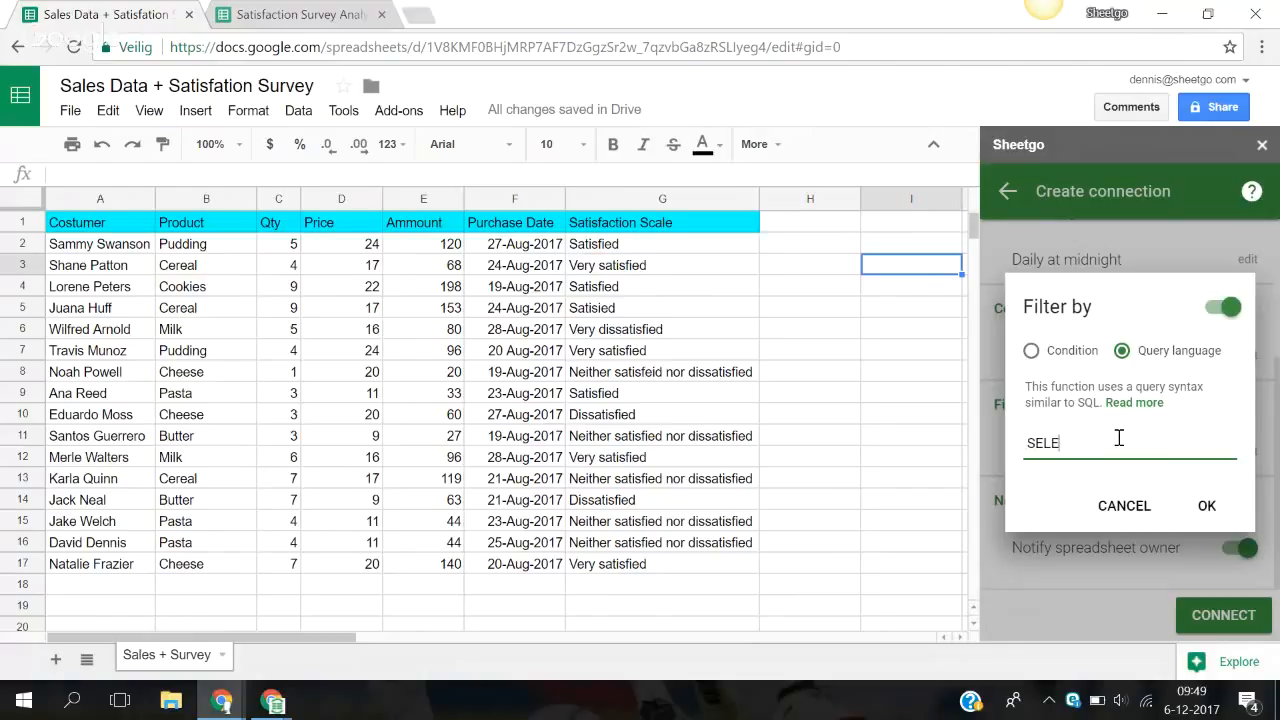
type("CT")
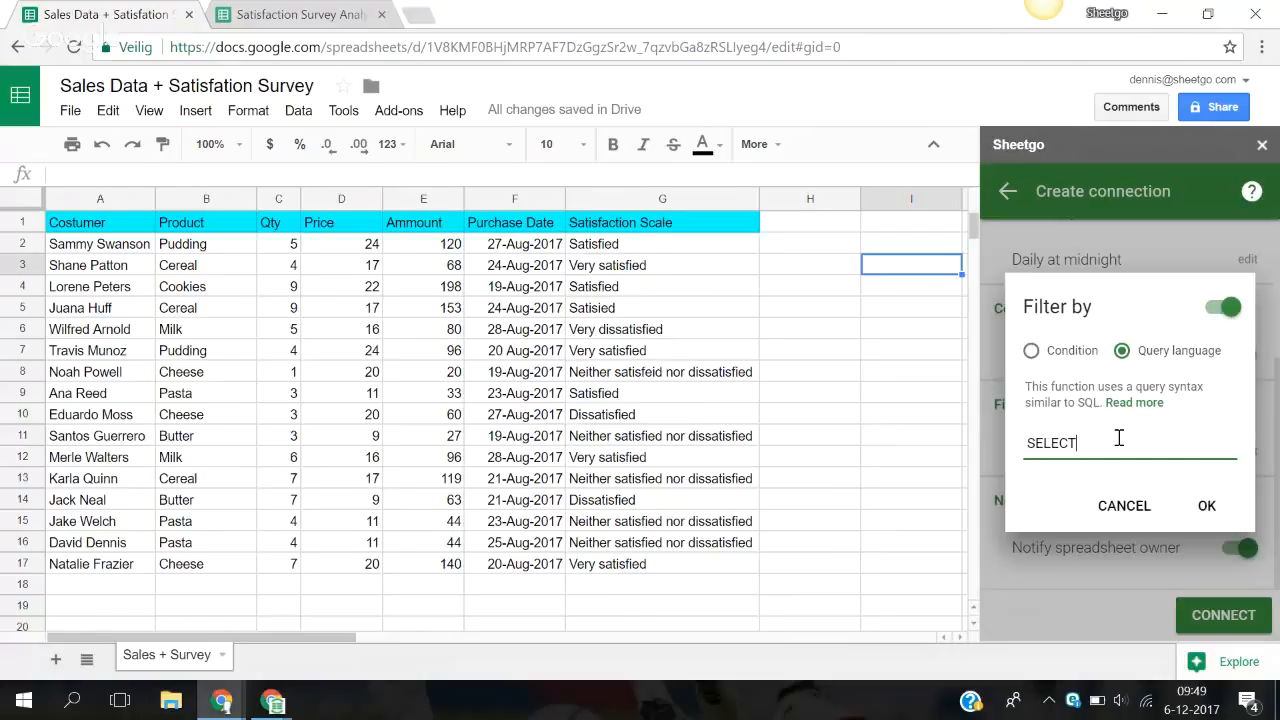
type("B")
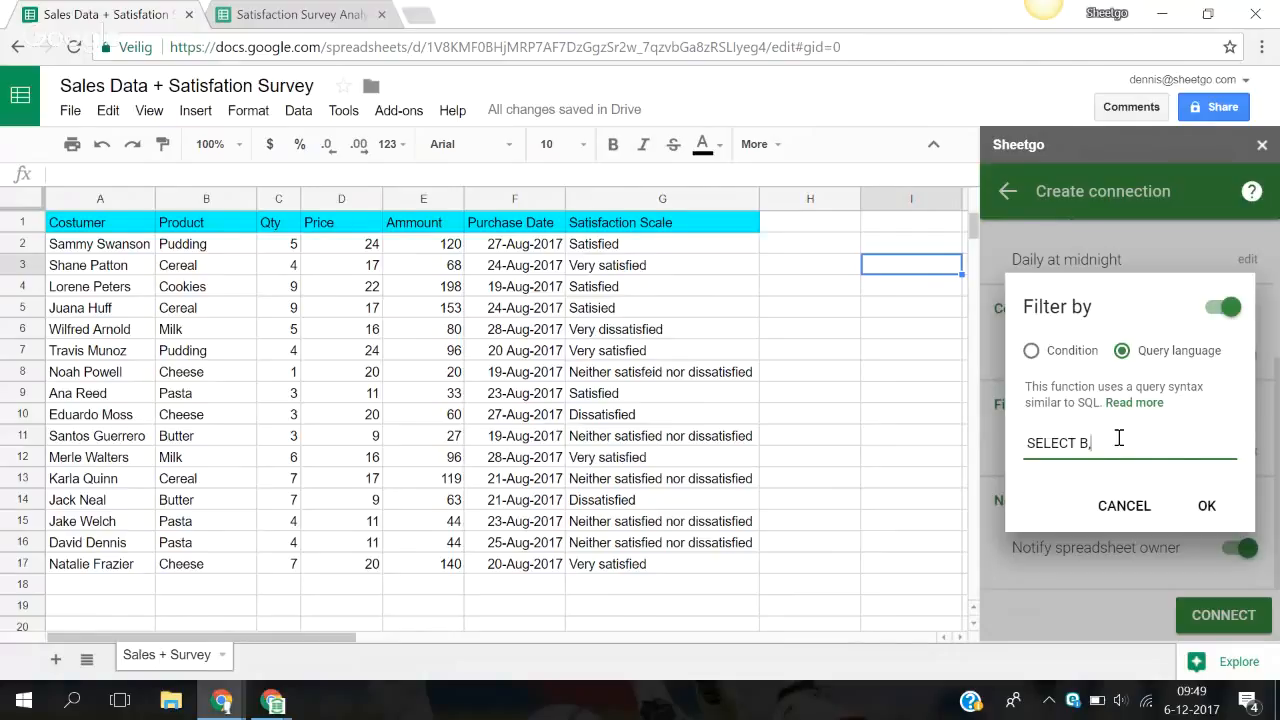
type(",G")
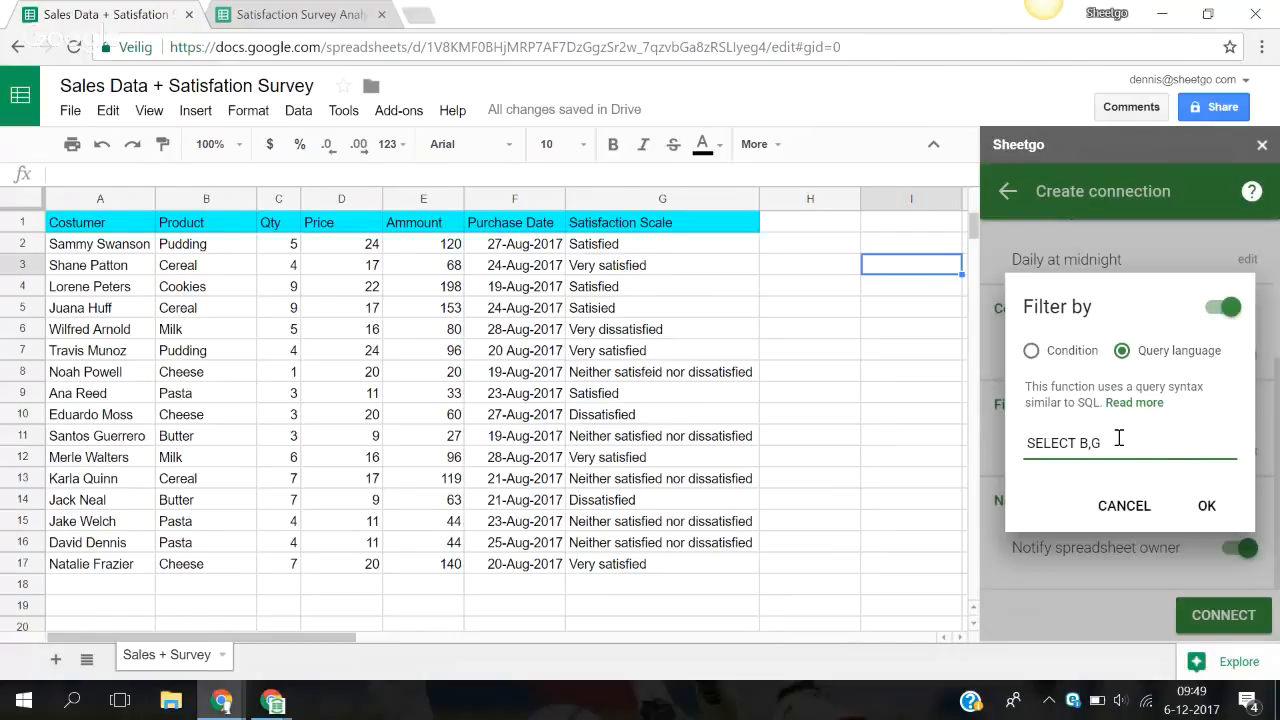
left_click(1206, 505)
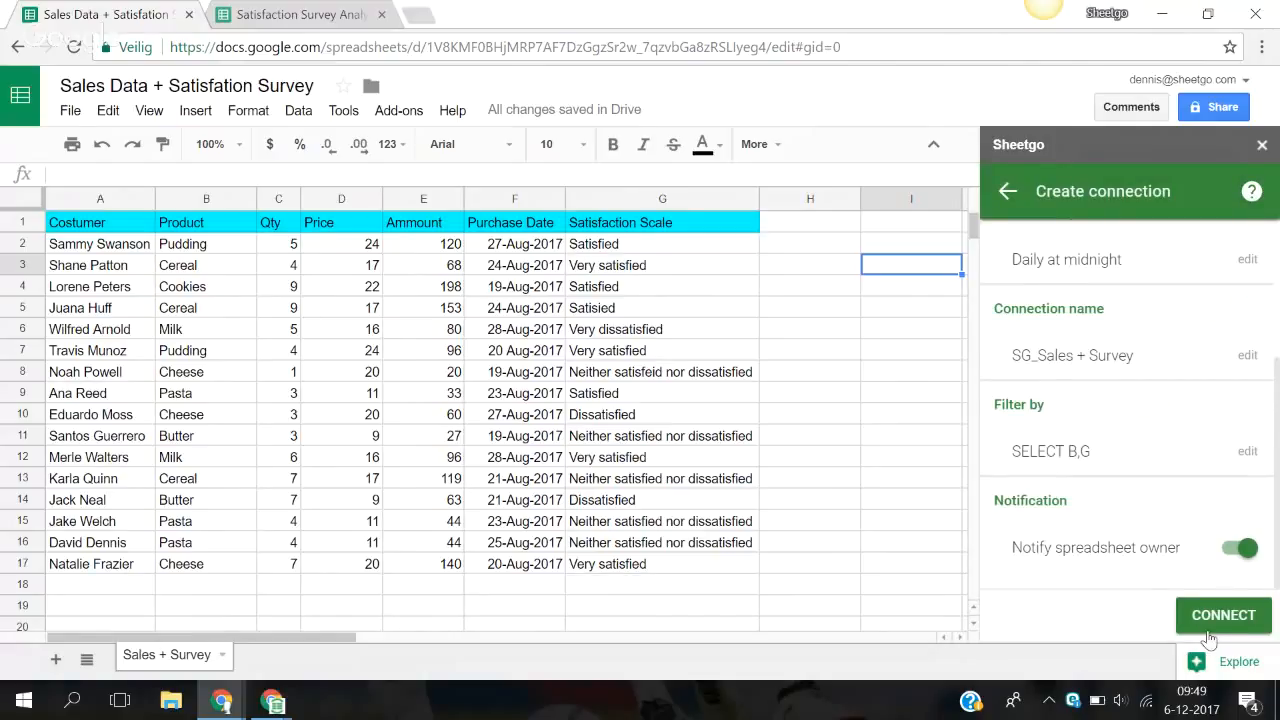
Step: Create the SG_Sales + Survey connection and switch to the Satisfaction Survey Analysis tab
left_click(1222, 615)
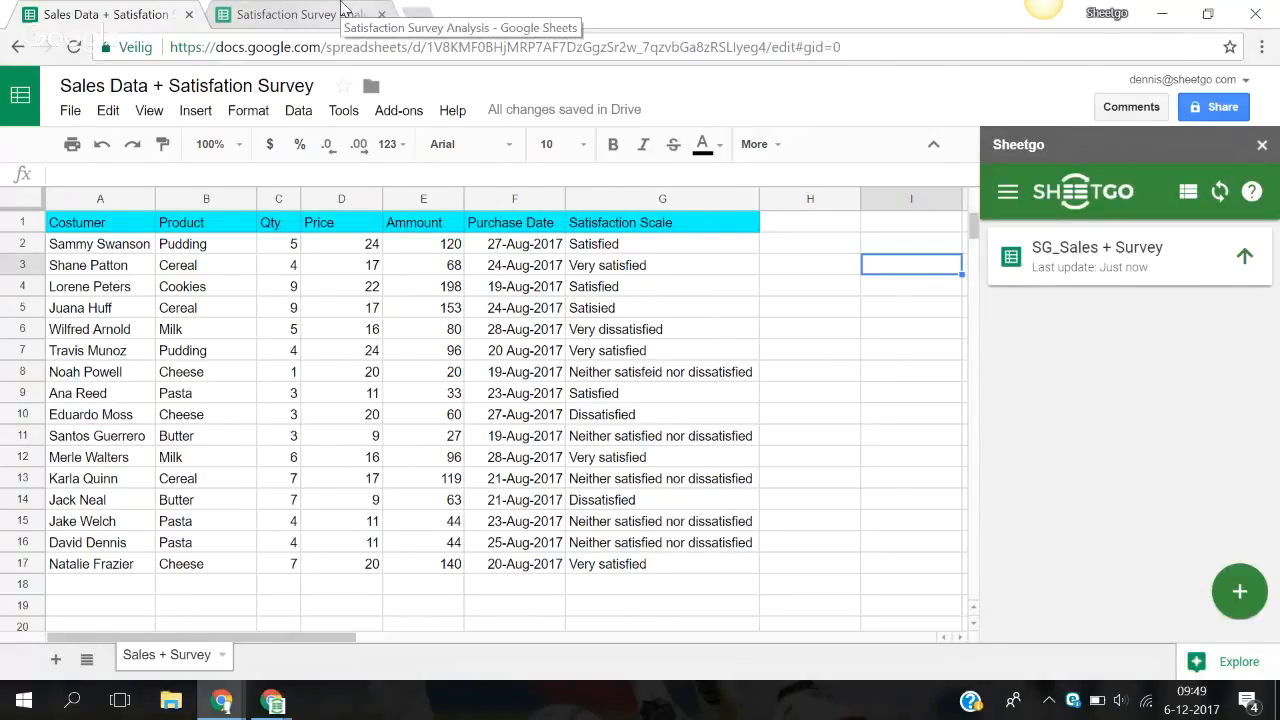
left_click(285, 14)
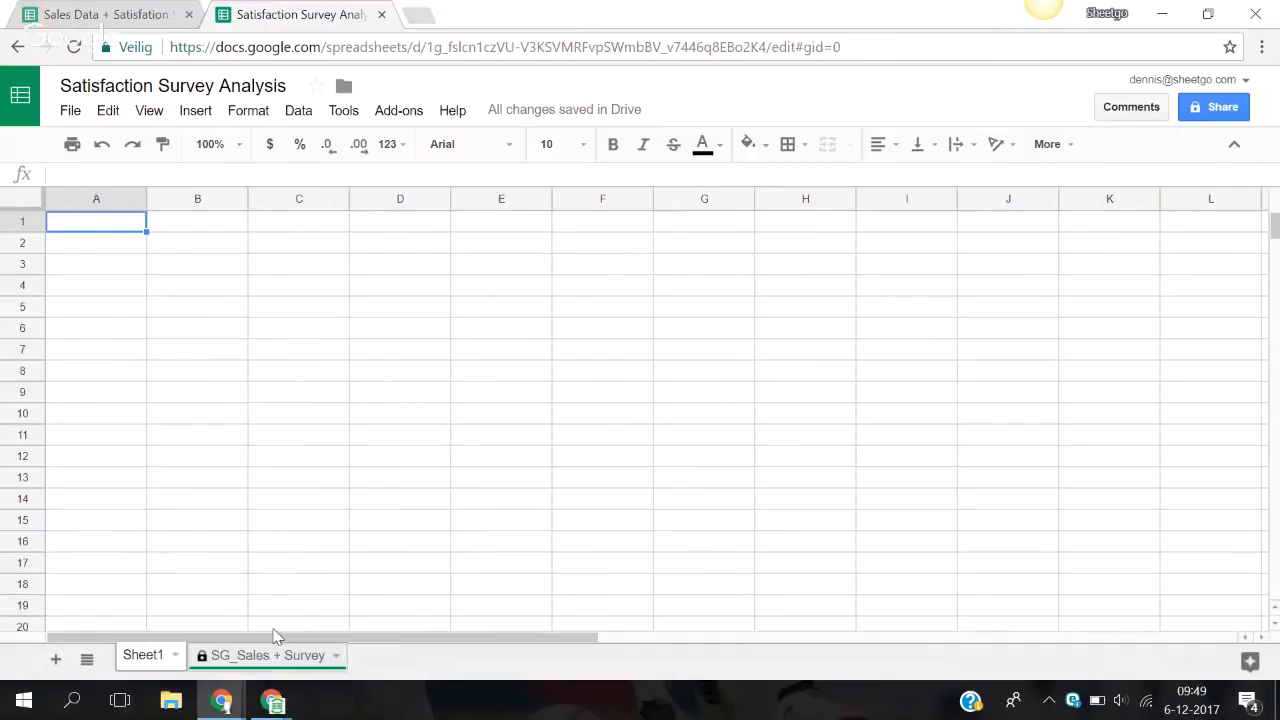
Step: Open the SG_Sales + Survey sheet and dismiss the protected-sheet warning
left_click(267, 655)
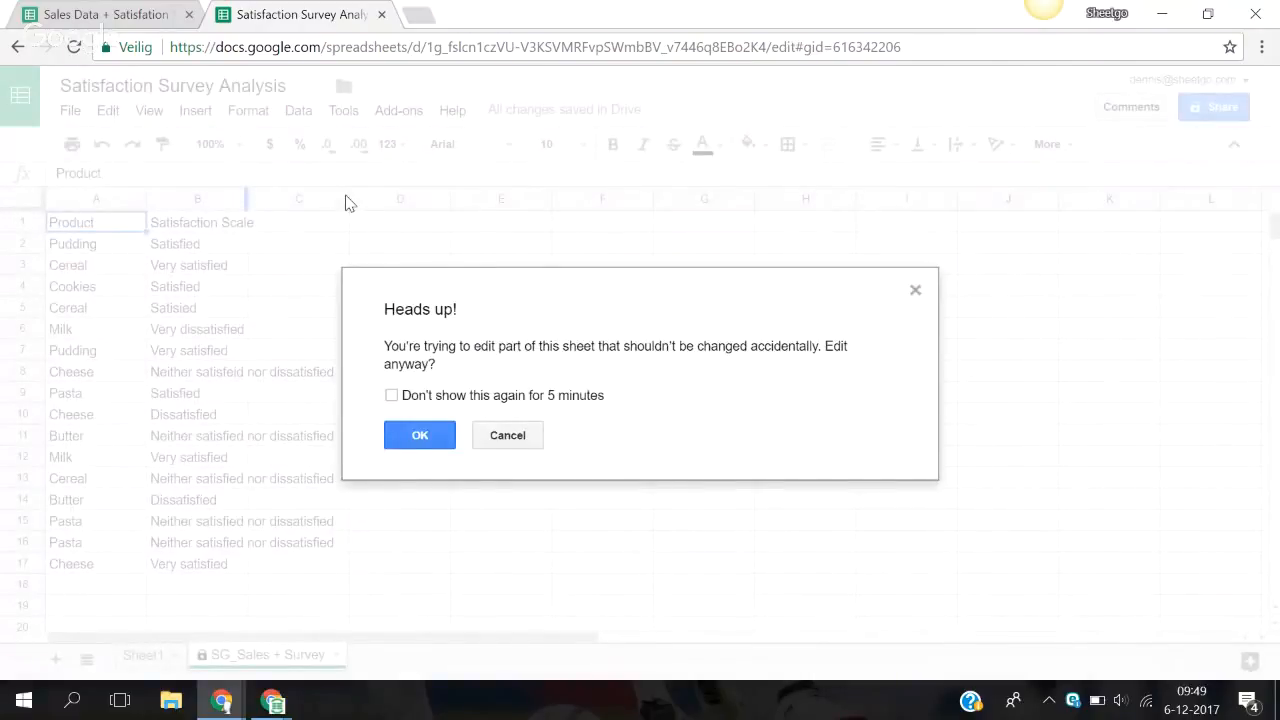
left_click(420, 435)
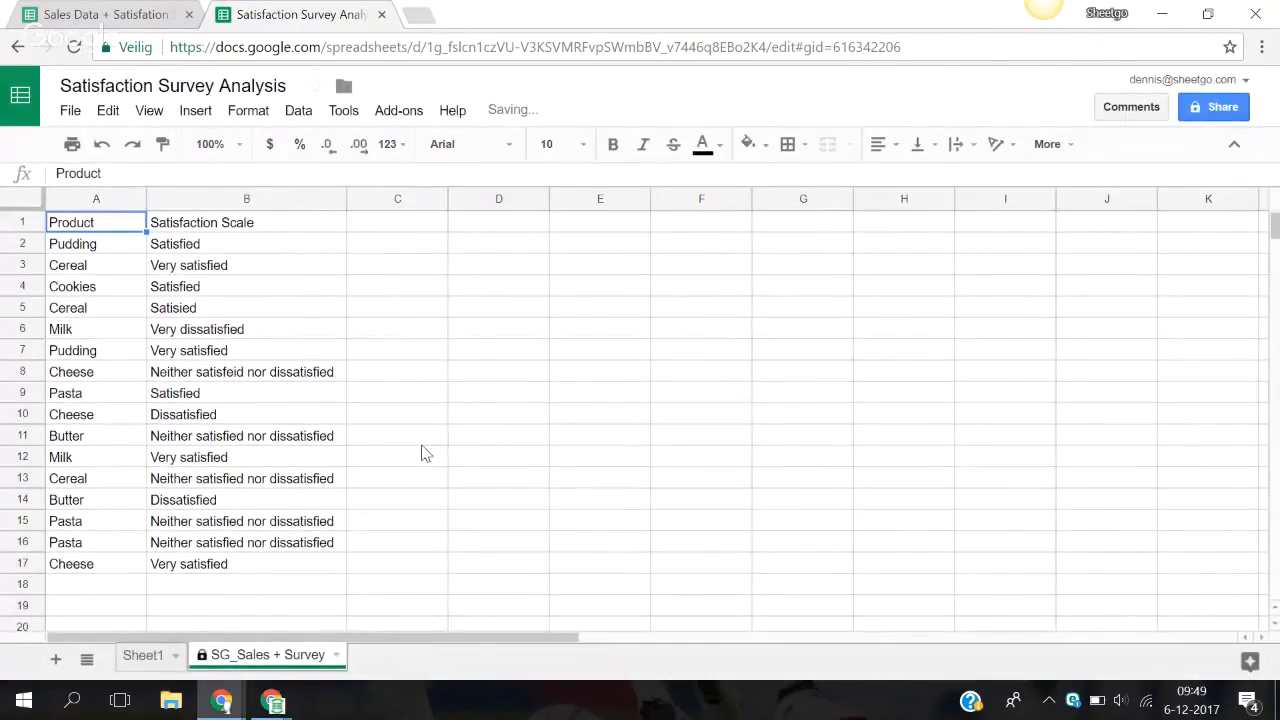